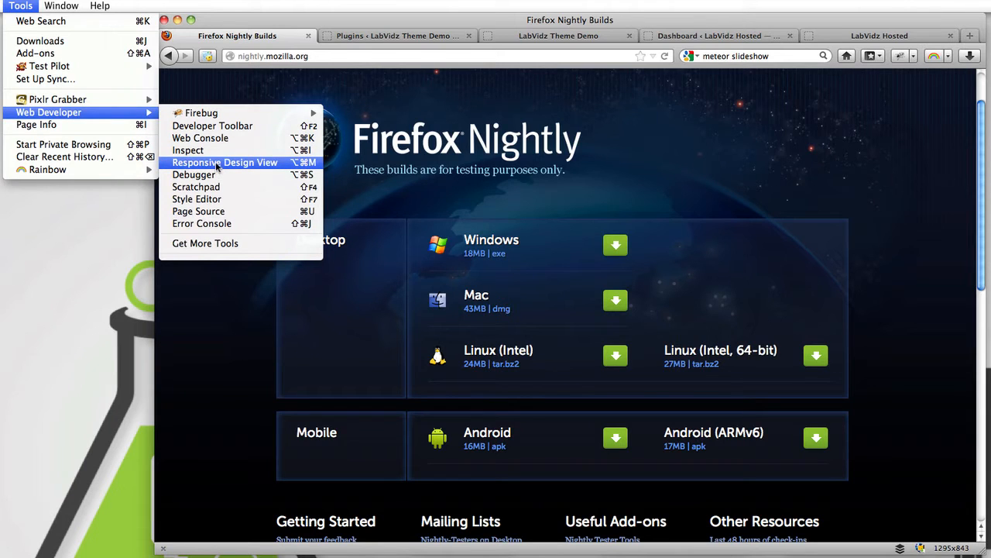
- Turn on Responsive Design View to preview the Nightly builds page at other screen sizes
click(225, 162)
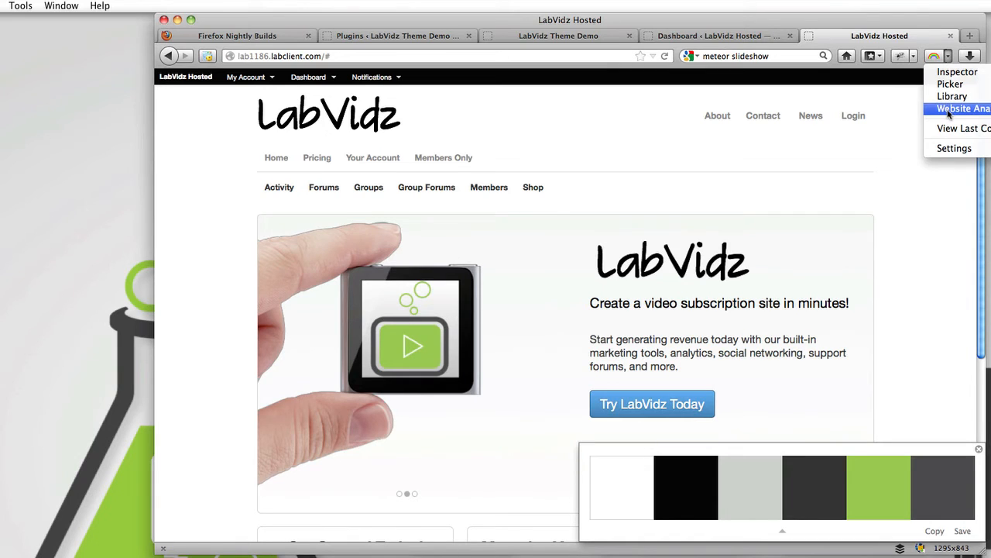
- Run the Rainbow extension's Website Analyzer on the LabVidz home page
click(953, 96)
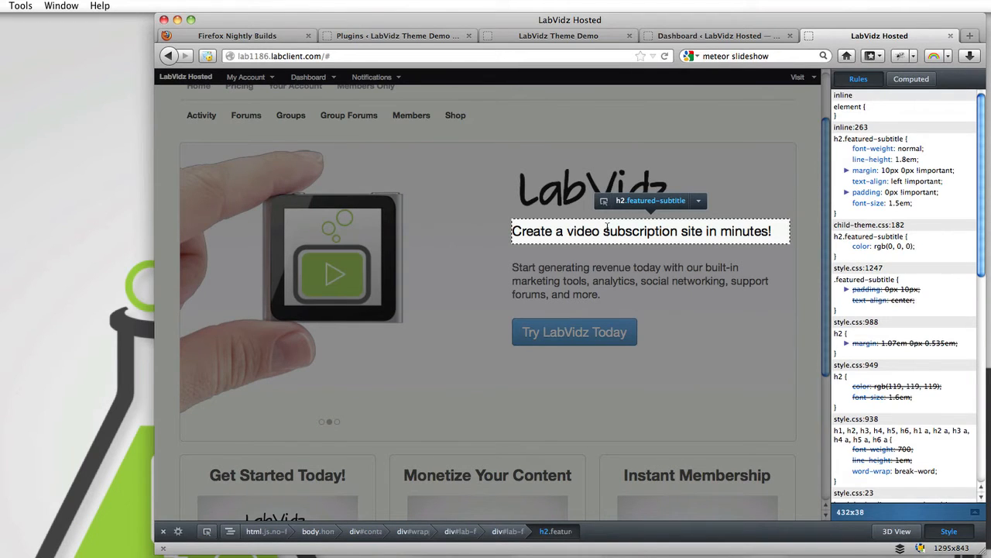
- Open the Style Editor on the LabVidz page's inline style sheet
click(897, 531)
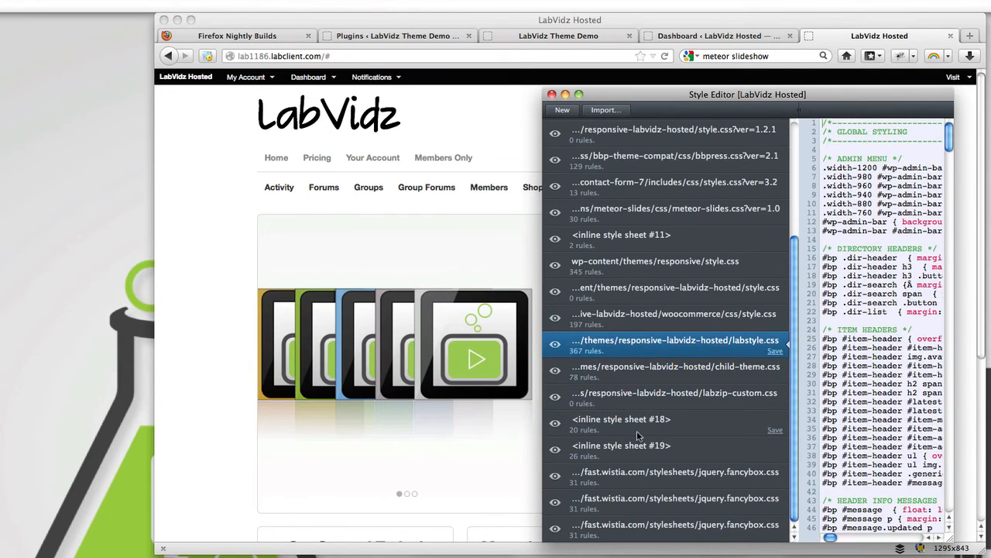
- Select inline style sheet #19 and drag the Style Editor edge wider
click(621, 445)
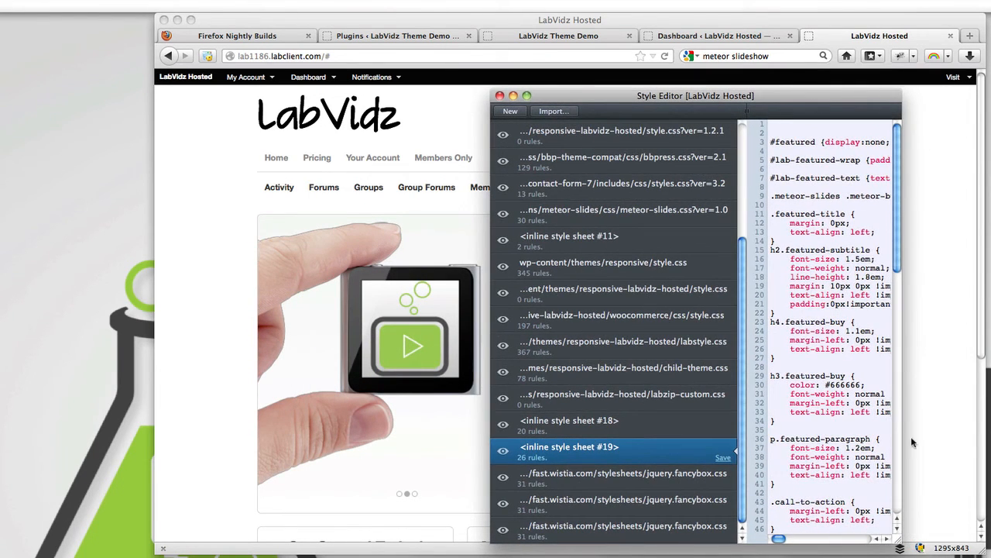
drag(695, 95, 384, 91)
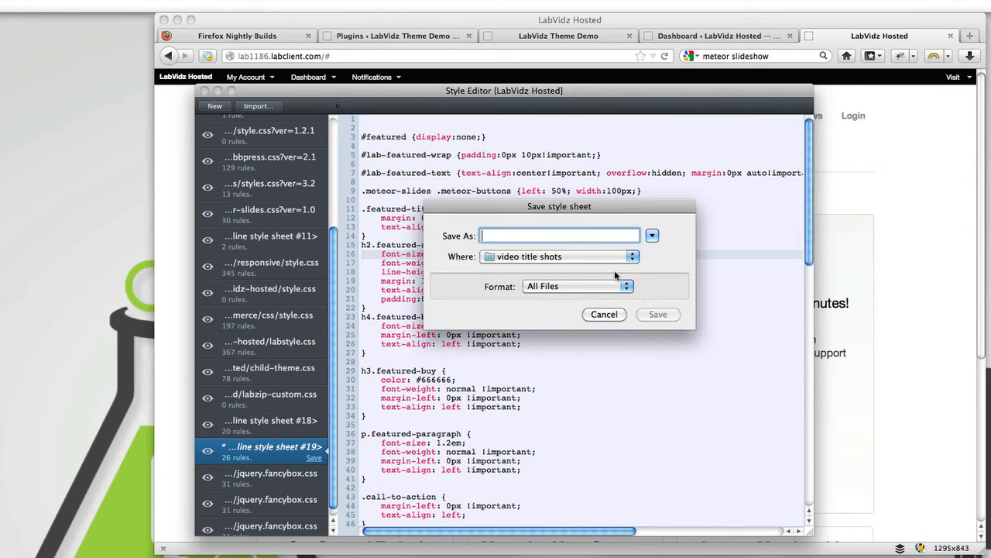
- Open the Save style sheet dialog for inline style sheet #19
click(891, 35)
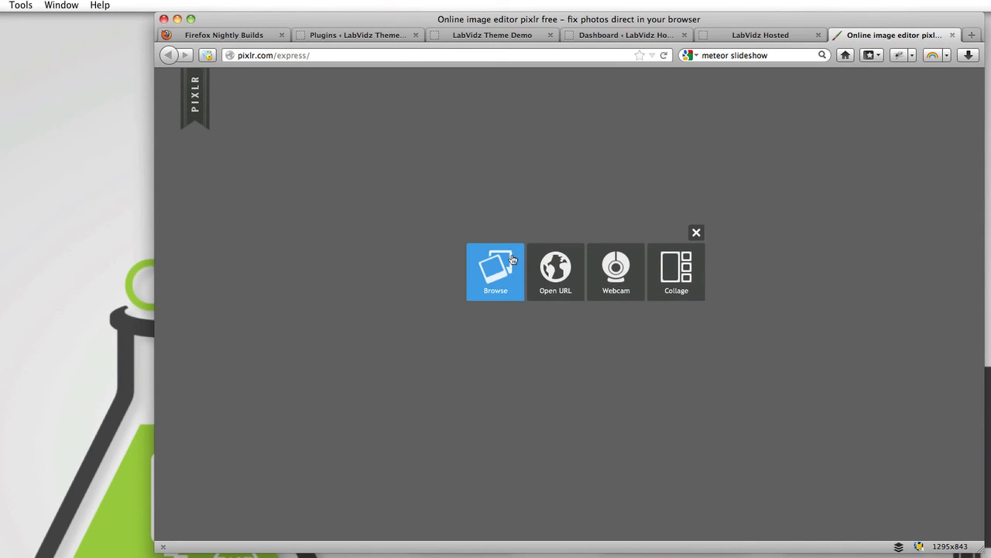
- Show Pixlr Express's start screen with Browse, Open URL, Webcam and Collage options
click(496, 272)
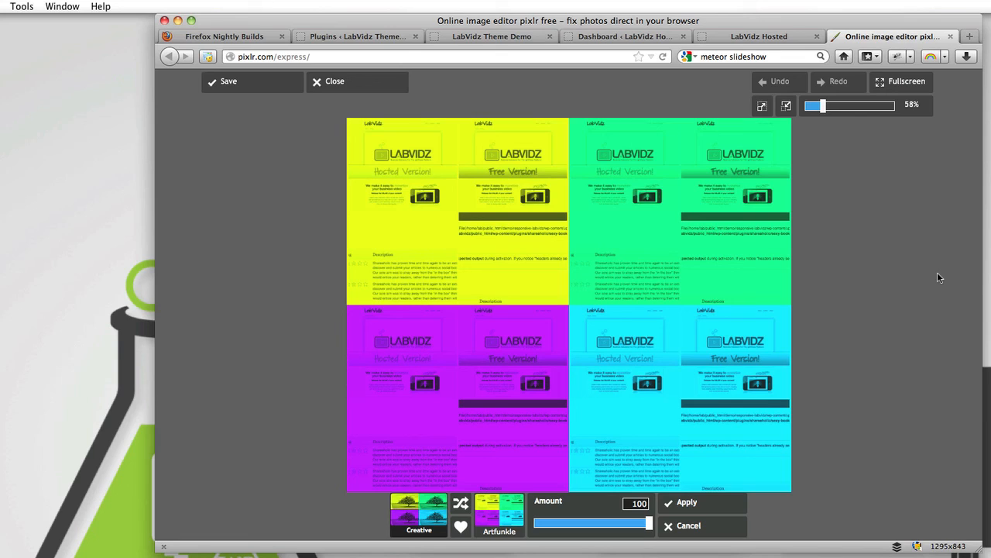